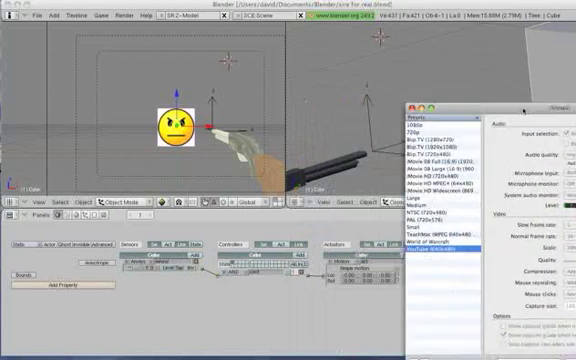
Step: Open the FPS shotgun scene with the smiley crosshair and gun-holding hand
left_click(406, 100)
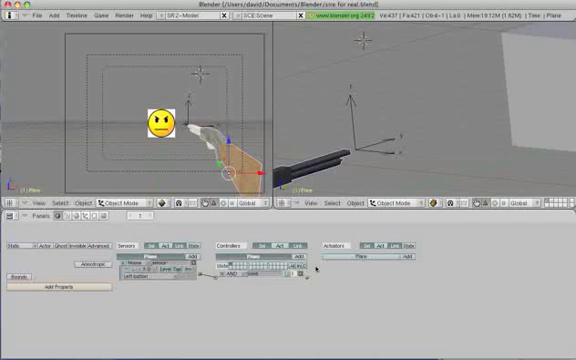
Step: Add a sensor brick in the Logic Editor to start the sensor-controller-actuator chain
left_click(402, 256)
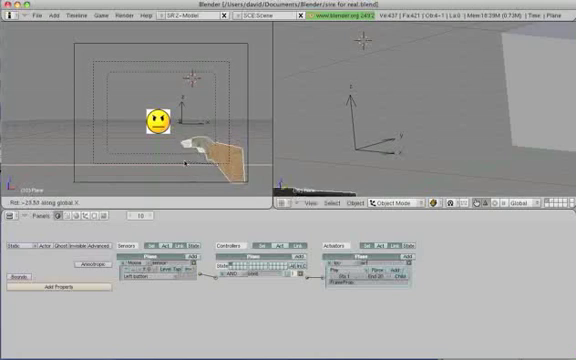
Step: Adjust the shotgun's sensor, controller and actuator brick settings
key("i")
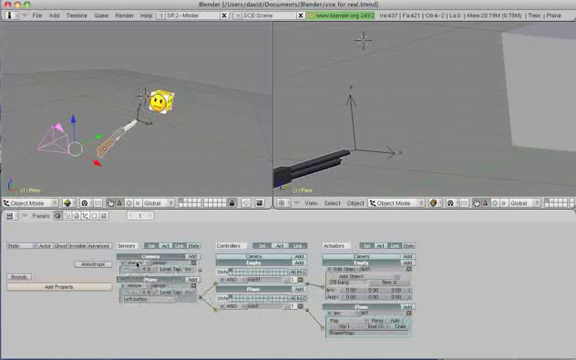
Step: Give the cube a sensor, controller and actuator wired in a chain
left_click(140, 248)
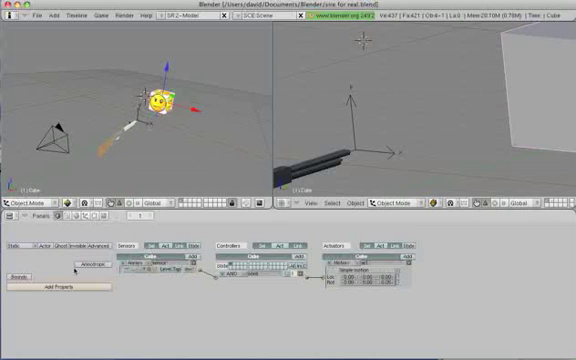
left_click(50, 292)
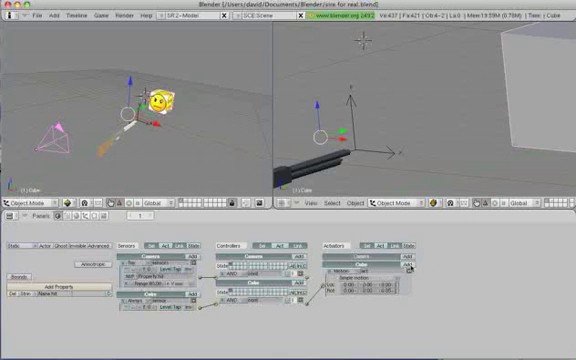
Step: Add another sensor to the camera's logic and wire it through a controller to an actuator
left_click(356, 252)
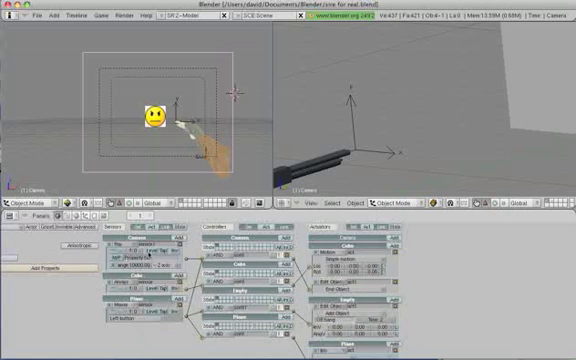
mouse_move(156, 268)
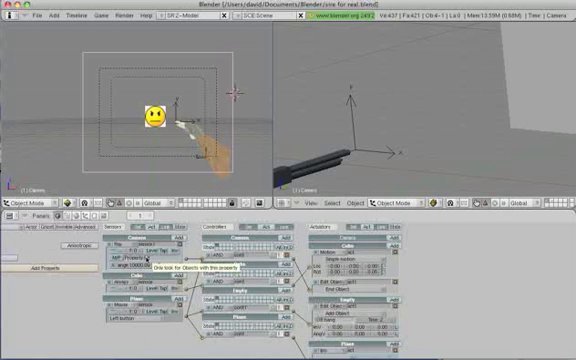